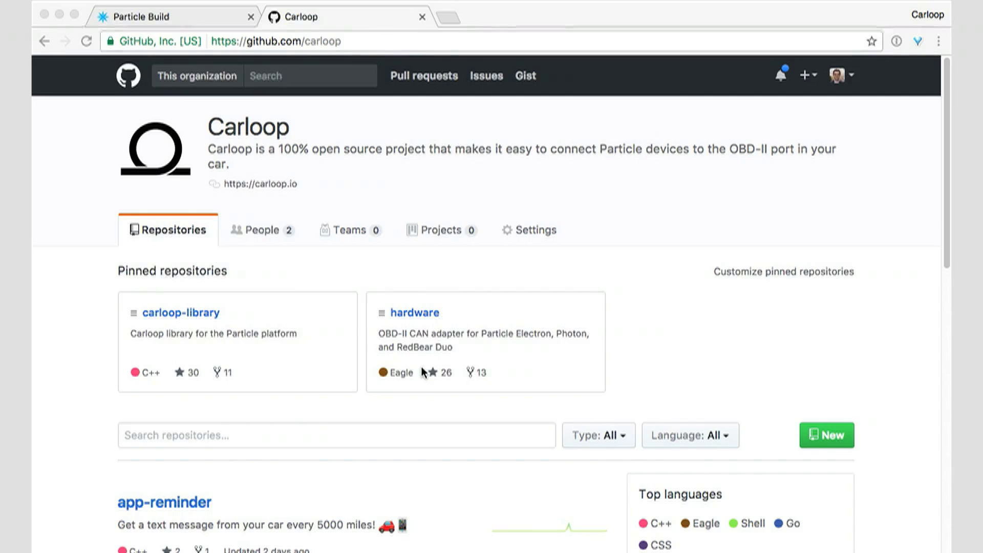
scroll("down", 3)
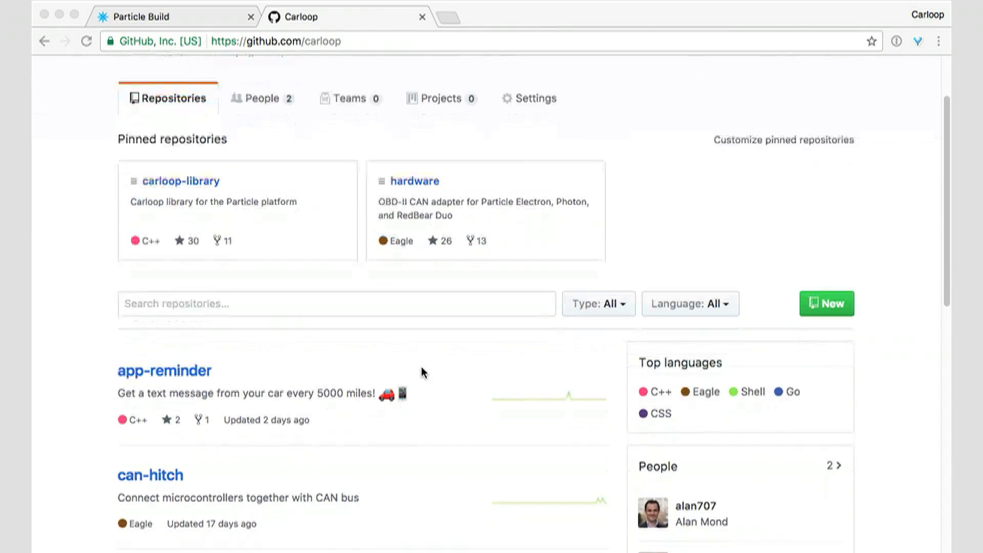